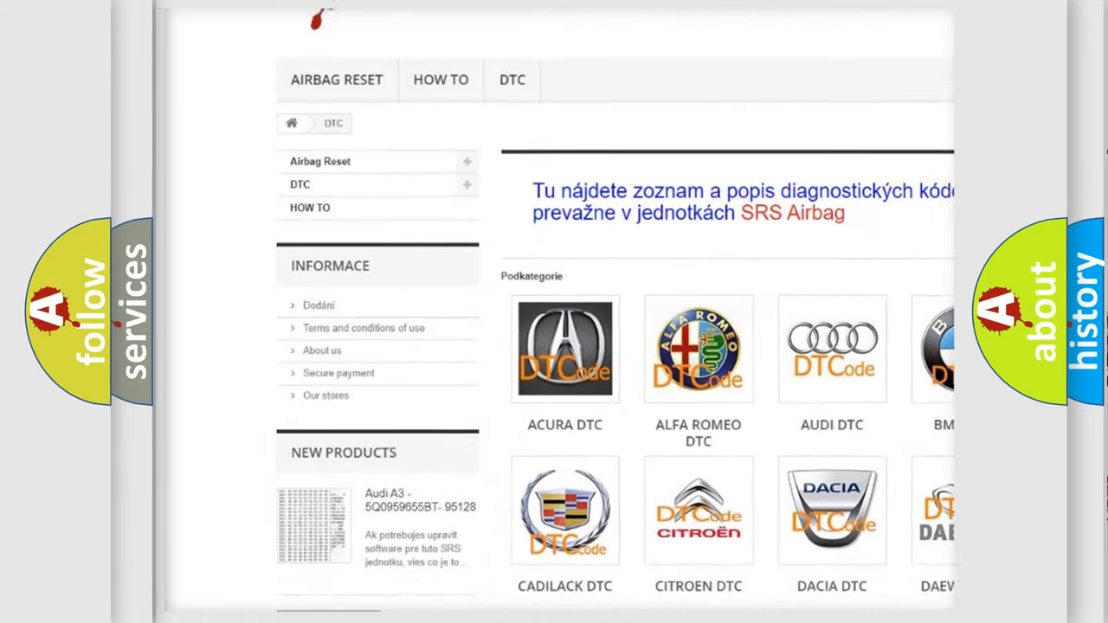
Step: Scroll the manufacturer DTC categories and open the AUDI DTC tile
{"action": "scroll", "scroll_direction": "down", "scroll_amount": 3}
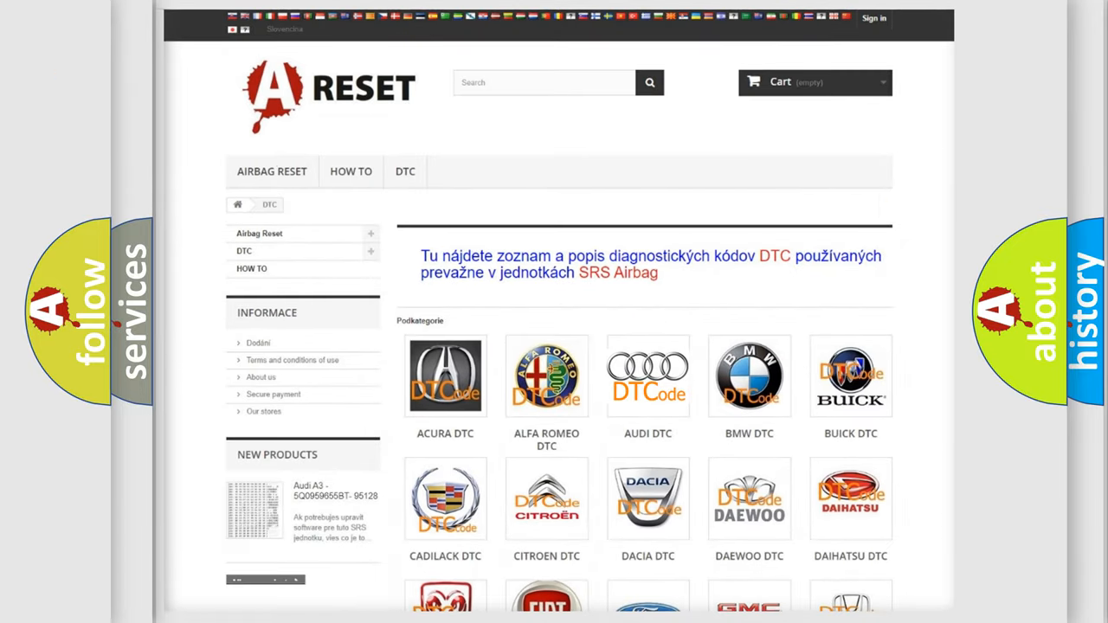
{"action": "left_click", "coordinate": [648, 376]}
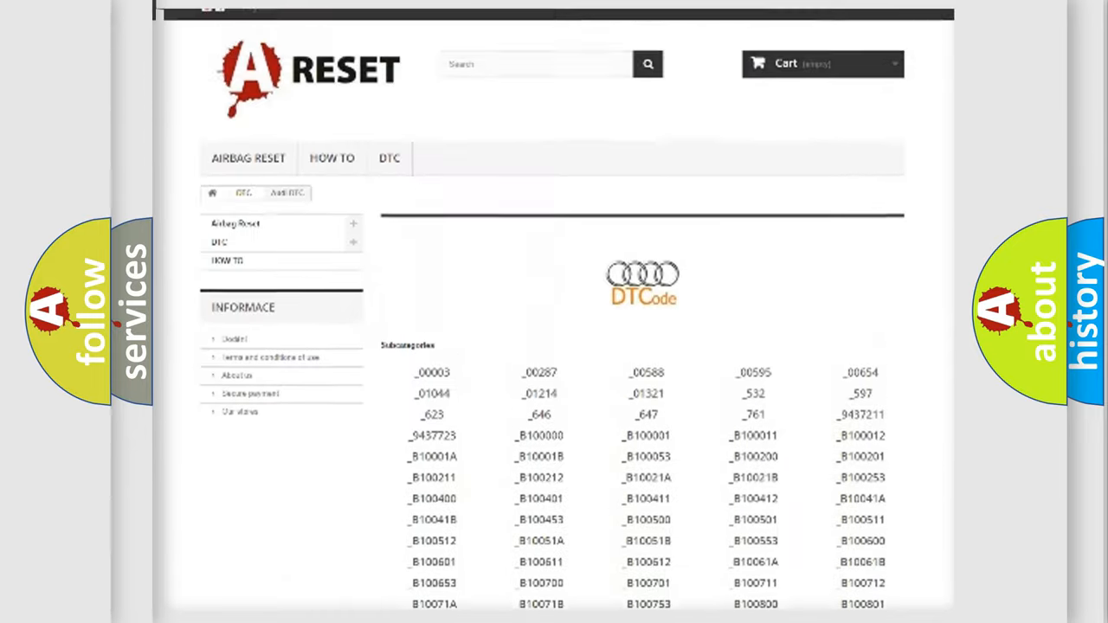